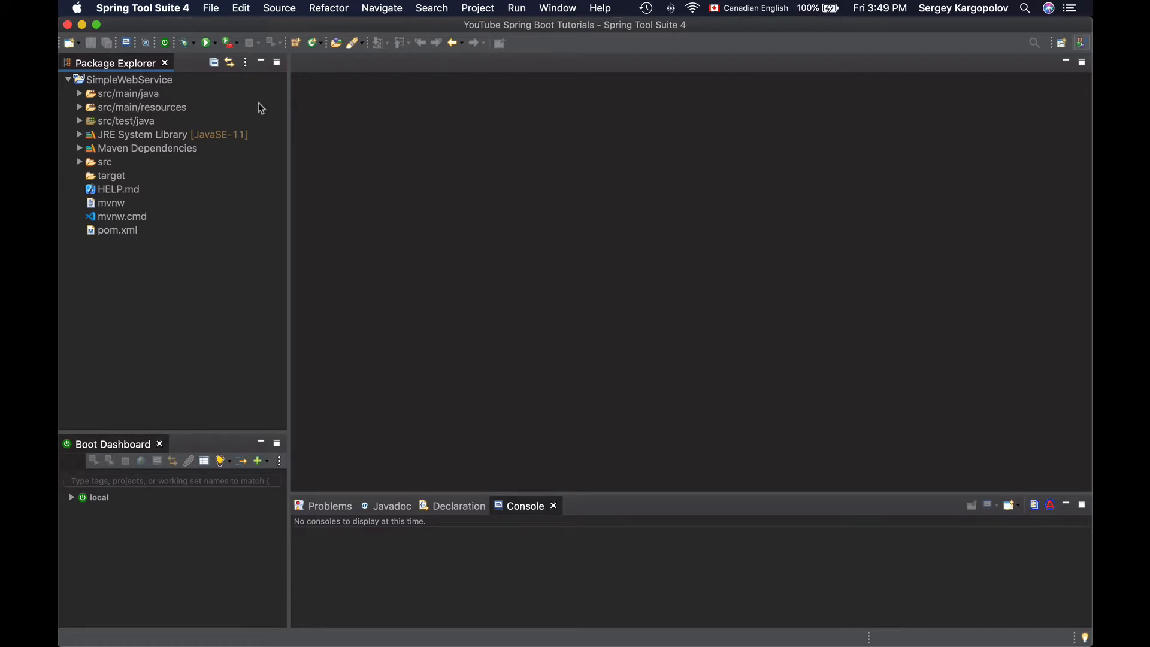
# Expand src/main/java and src/main/resources, then open application.properties in the editor.
pyautogui.click(79, 93)
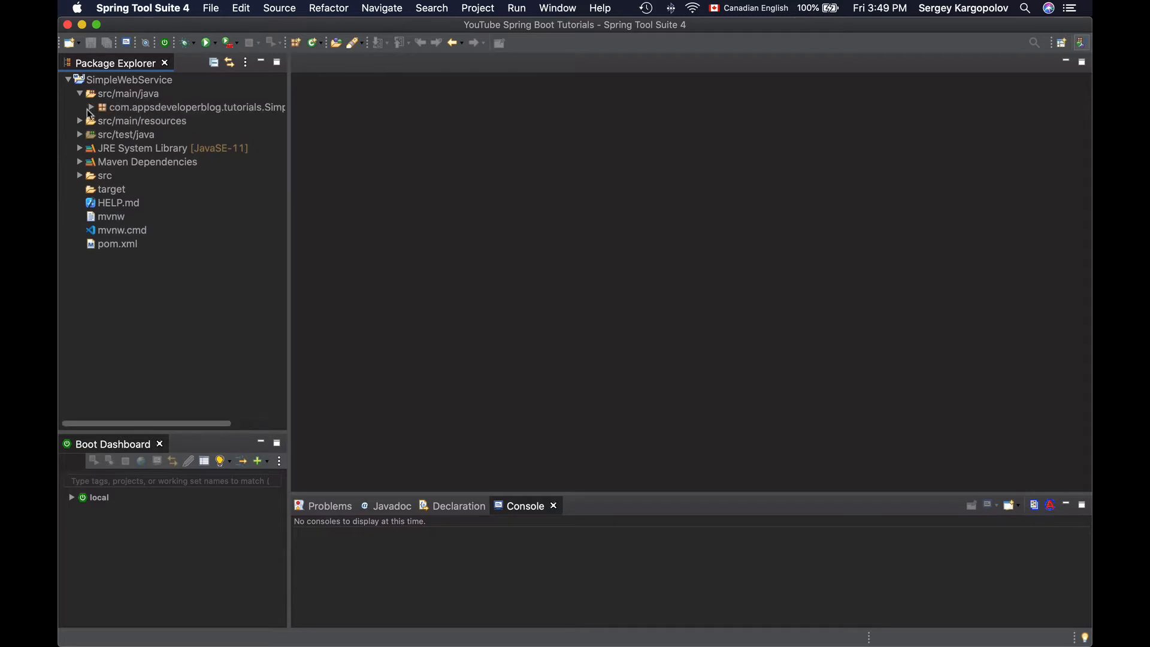
pyautogui.click(79, 120)
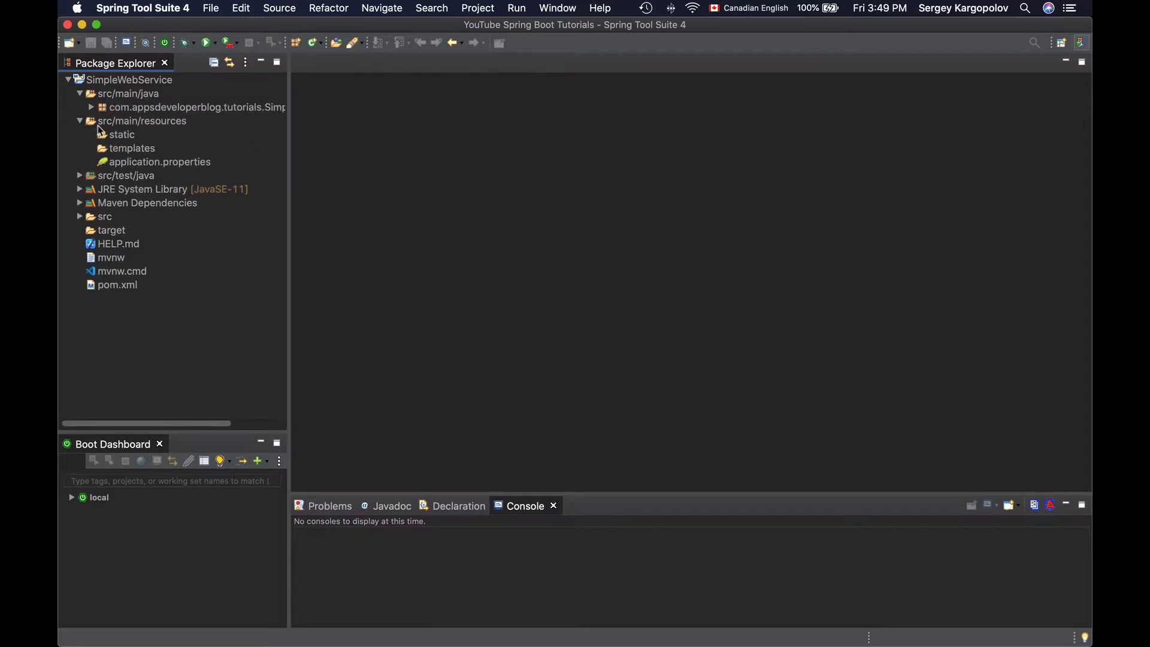
pyautogui.doubleClick(158, 161)
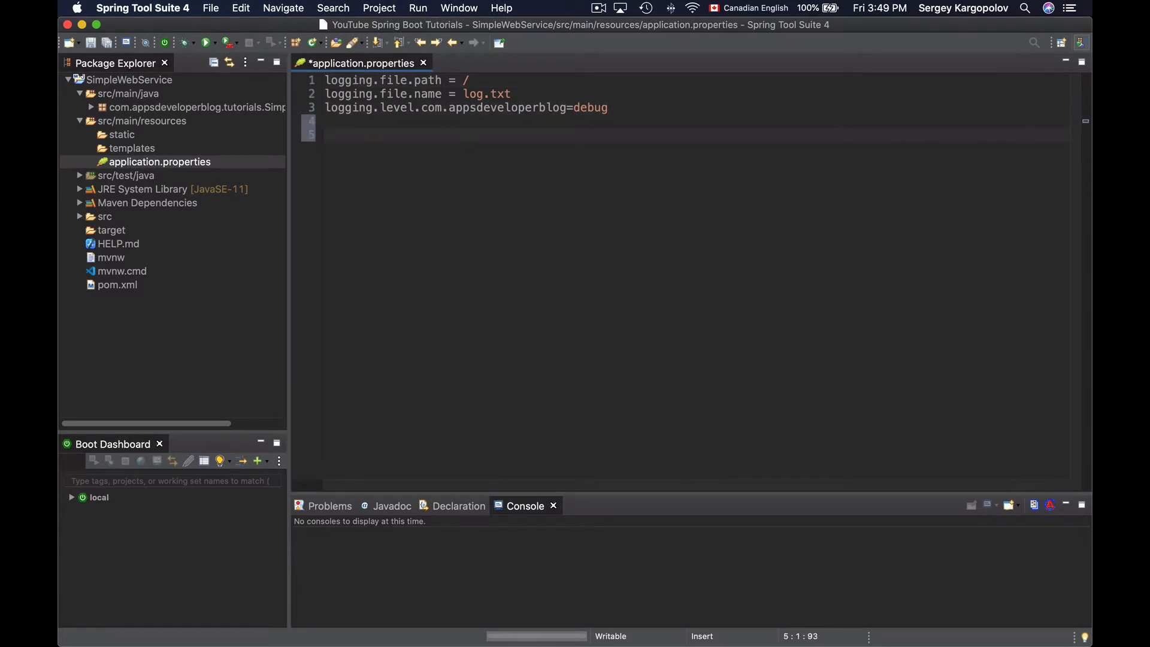
# Add a server.port=8010 line below the logging entries in application.properties.
pyautogui.write('serve')
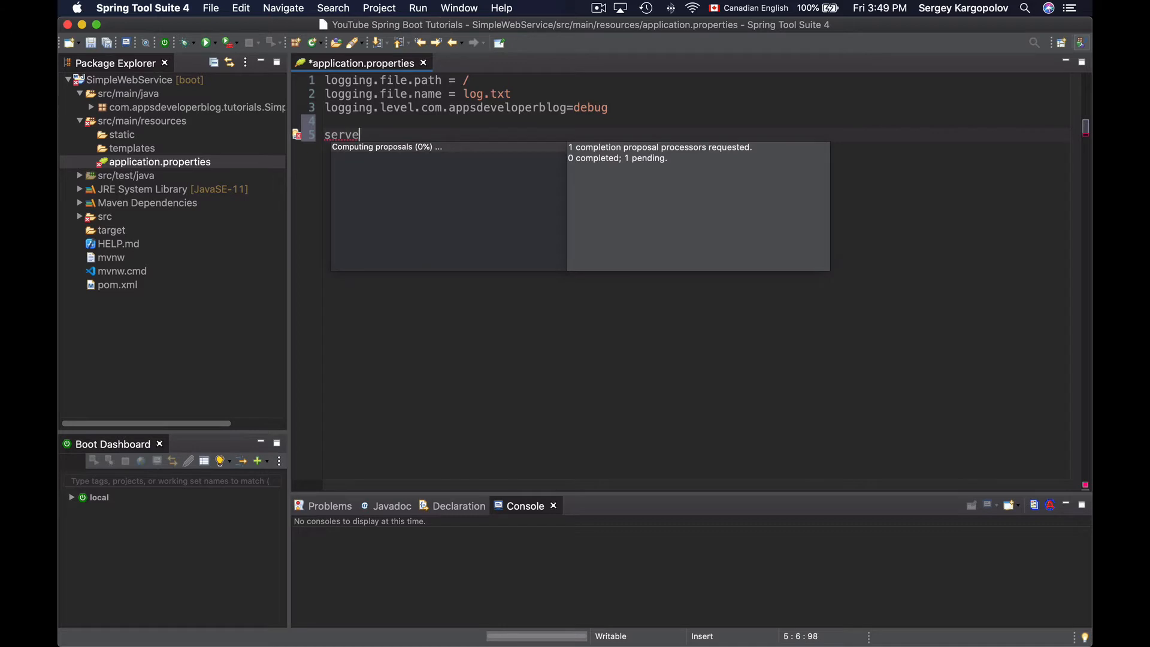
pyautogui.write('r.port=')
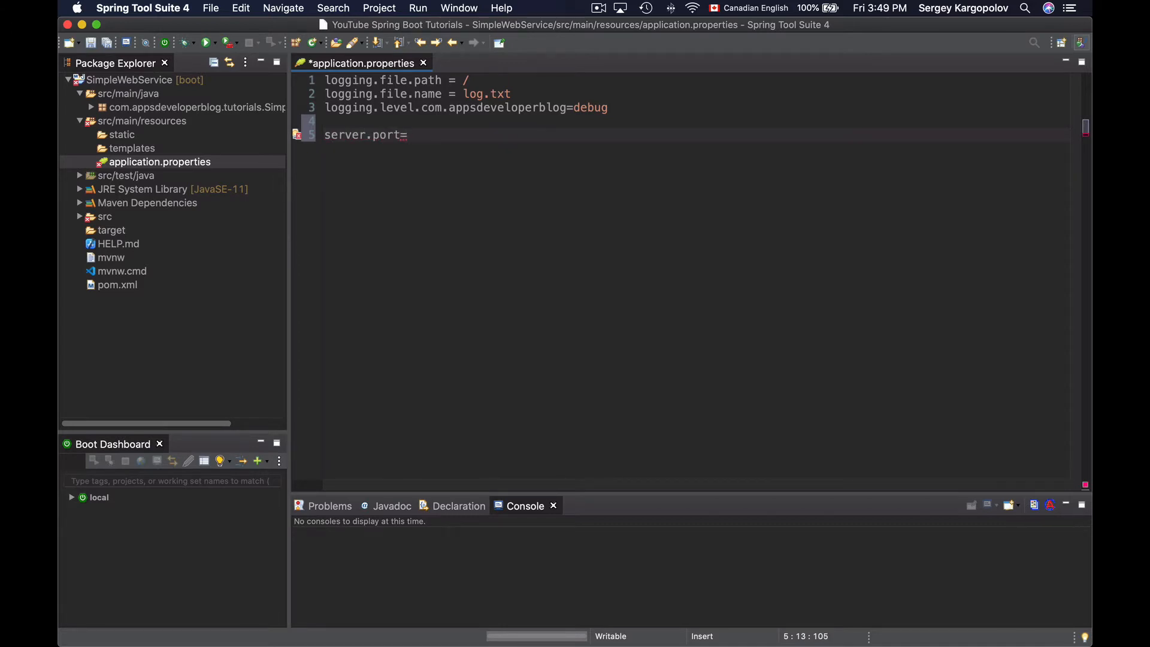
pyautogui.write('80')
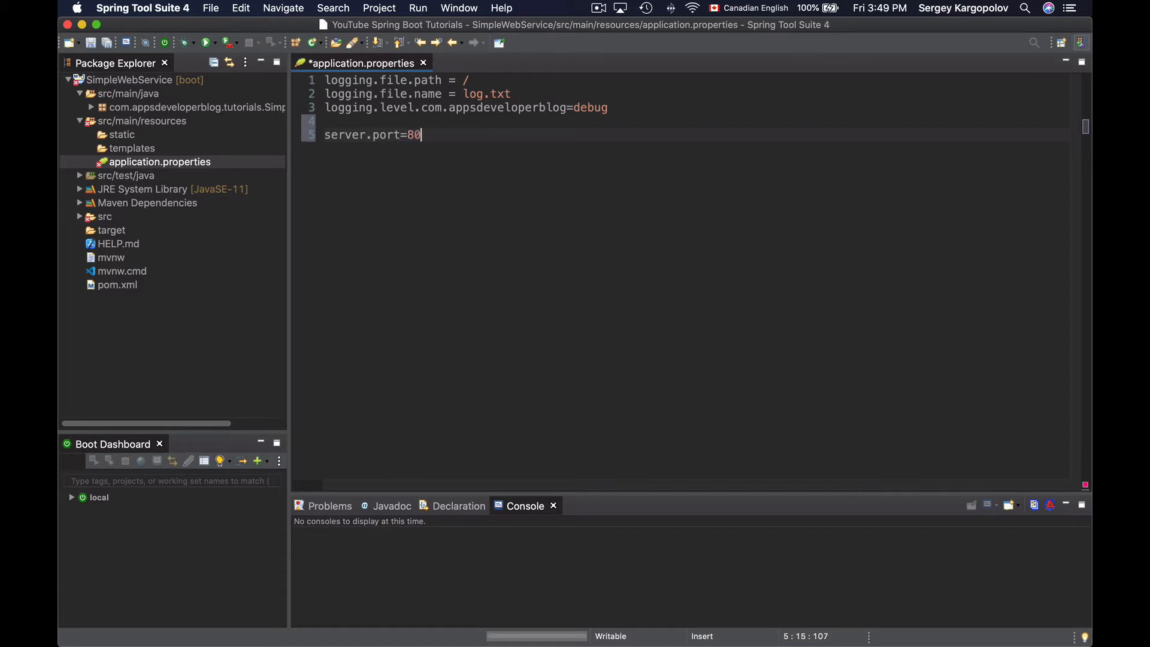
pyautogui.write('10')
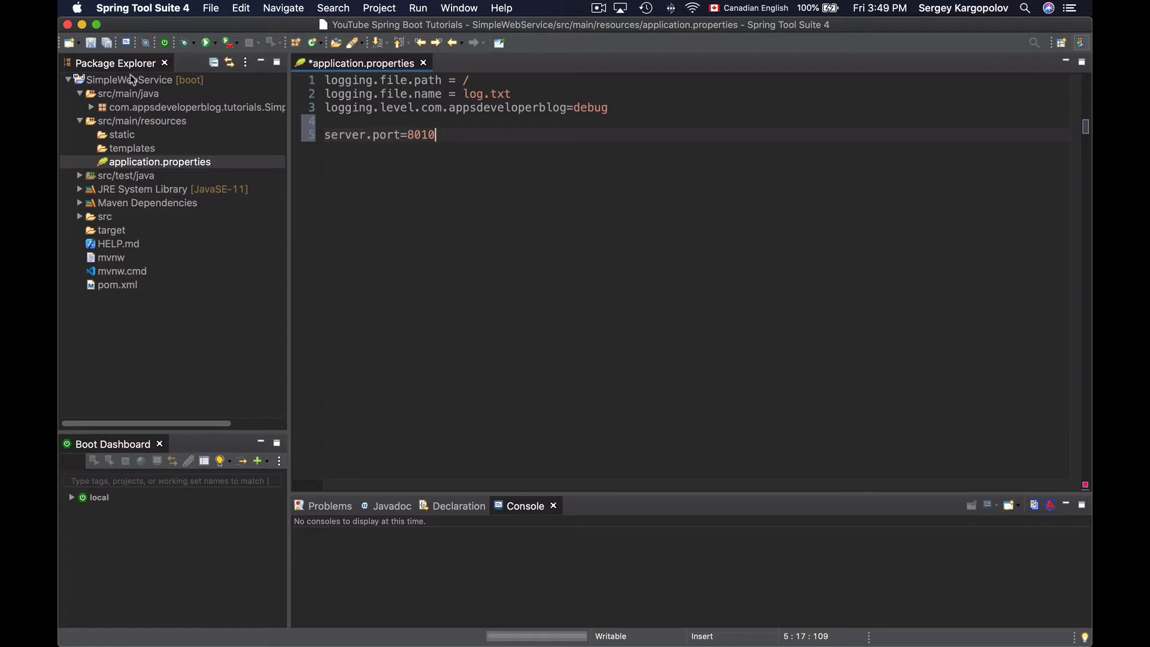
# Run SimpleWebService as a Spring Boot App and check the console for Tomcat on port 8010.
pyautogui.rightClick(131, 79)
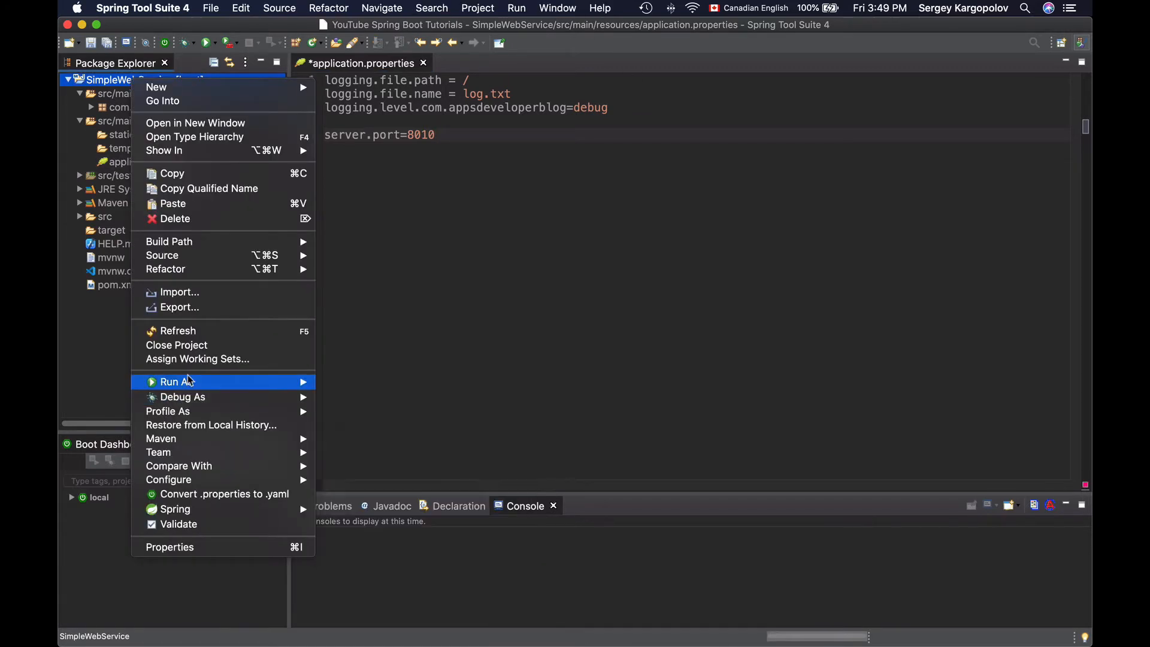
pyautogui.click(176, 381)
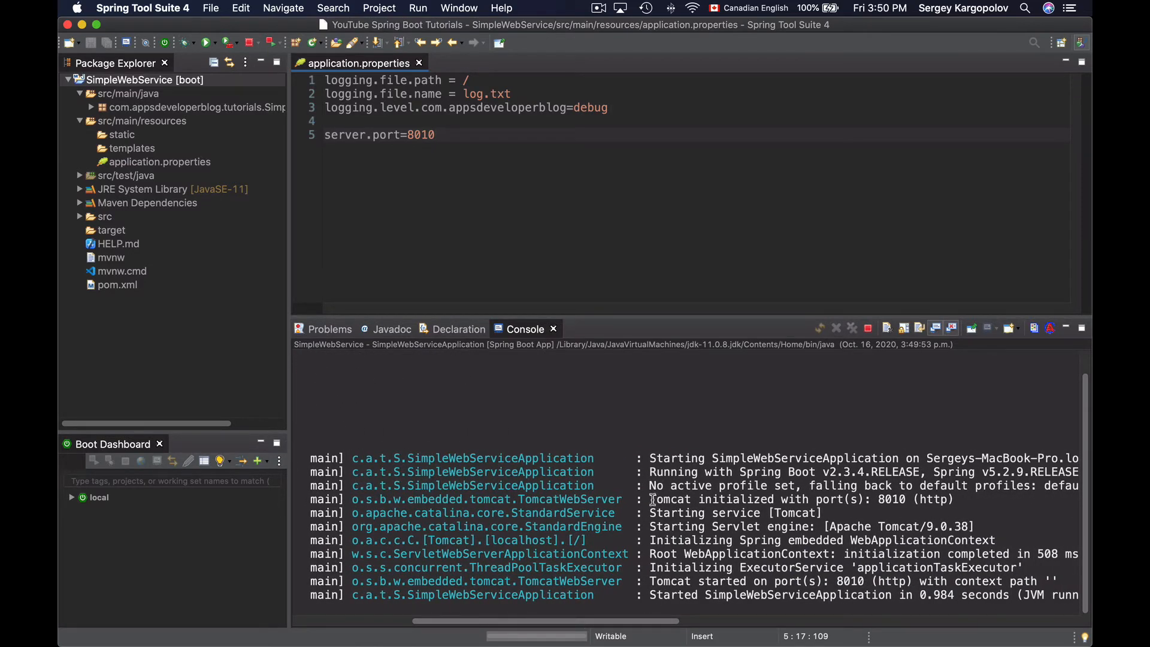
pyautogui.moveTo(651, 499); pyautogui.dragTo(810, 499)
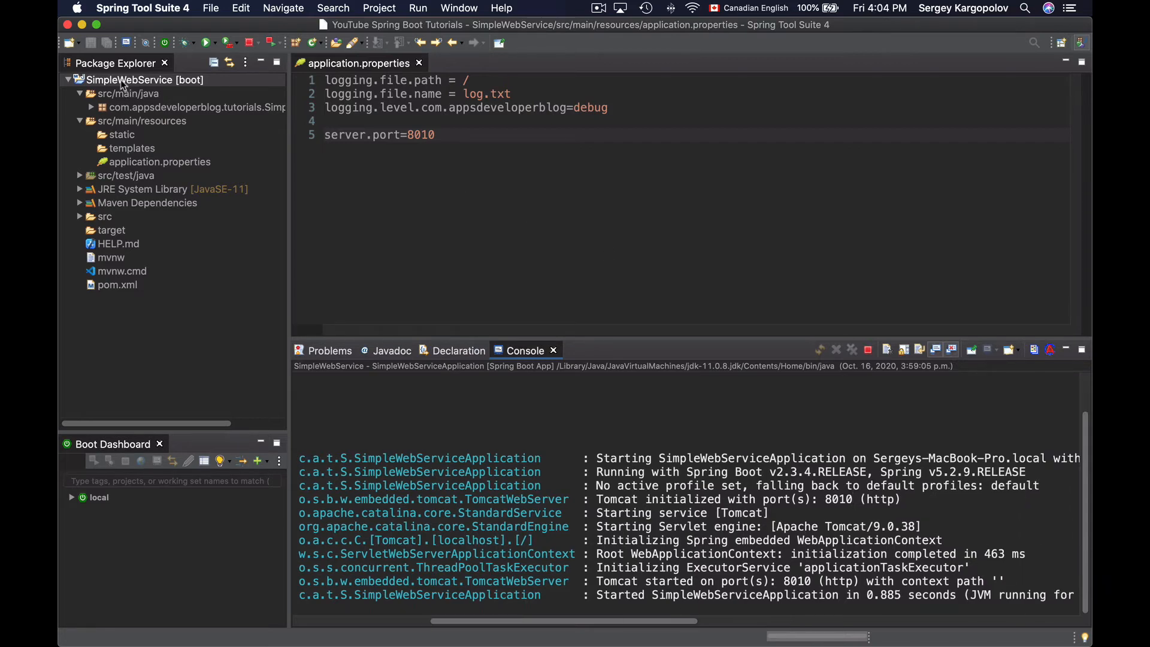
# Open the SimpleWebService project's Properties to find its folder location.
pyautogui.rightClick(144, 79)
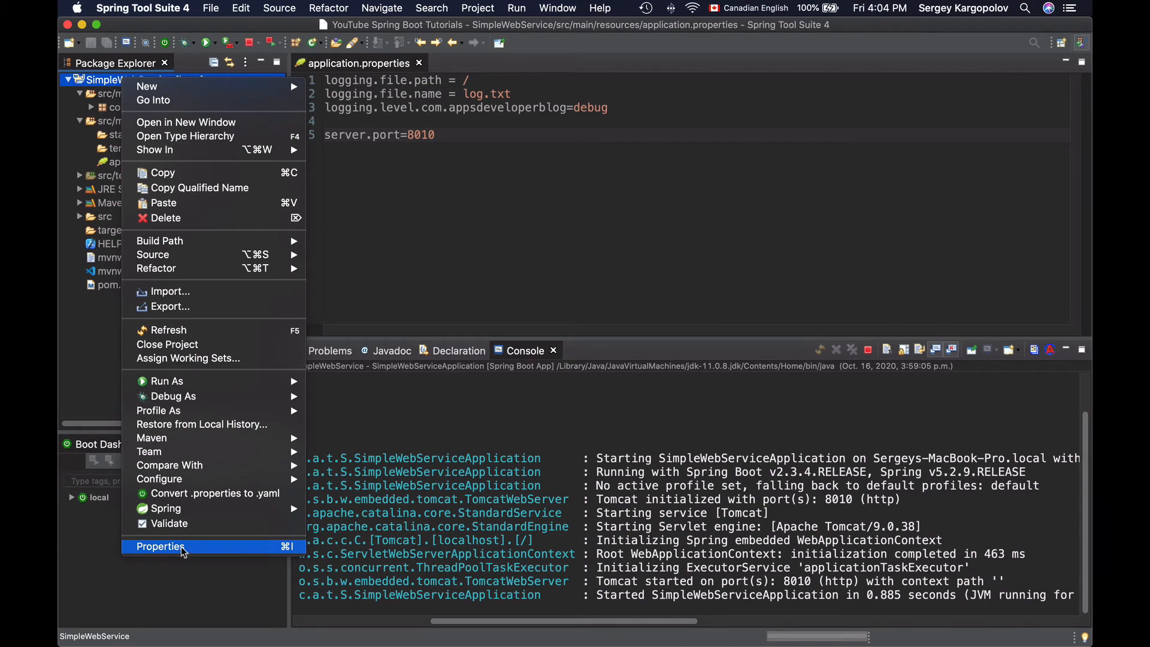
pyautogui.click(161, 546)
pyautogui.write('cd "')
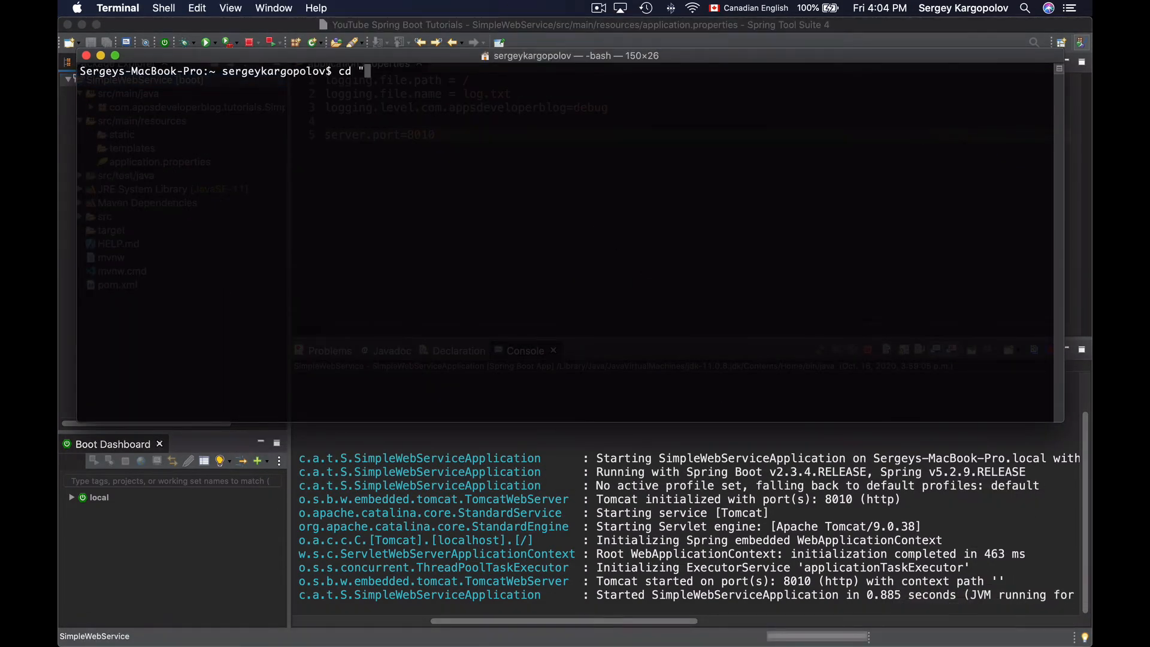
# Change into /Users/sergeykargopolov/Downloads/SimpleWebService and list its files with ls.
pyautogui.write('/Users/sergeykargopolov/Downloads/SimpleWebService"')
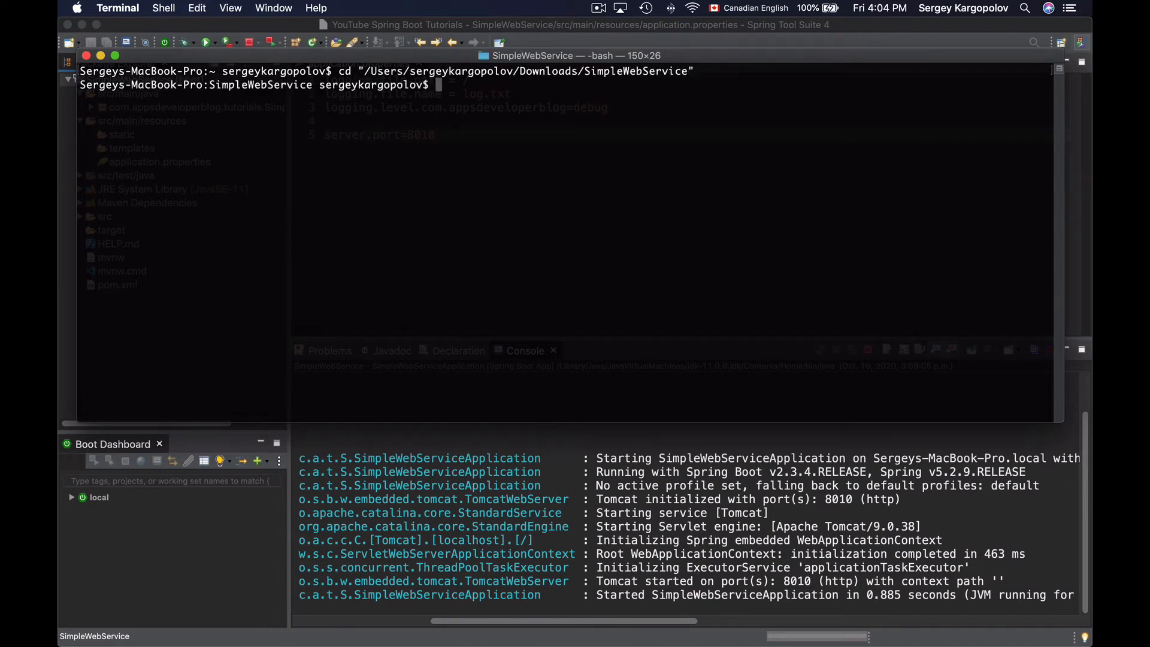
pyautogui.write('ls')
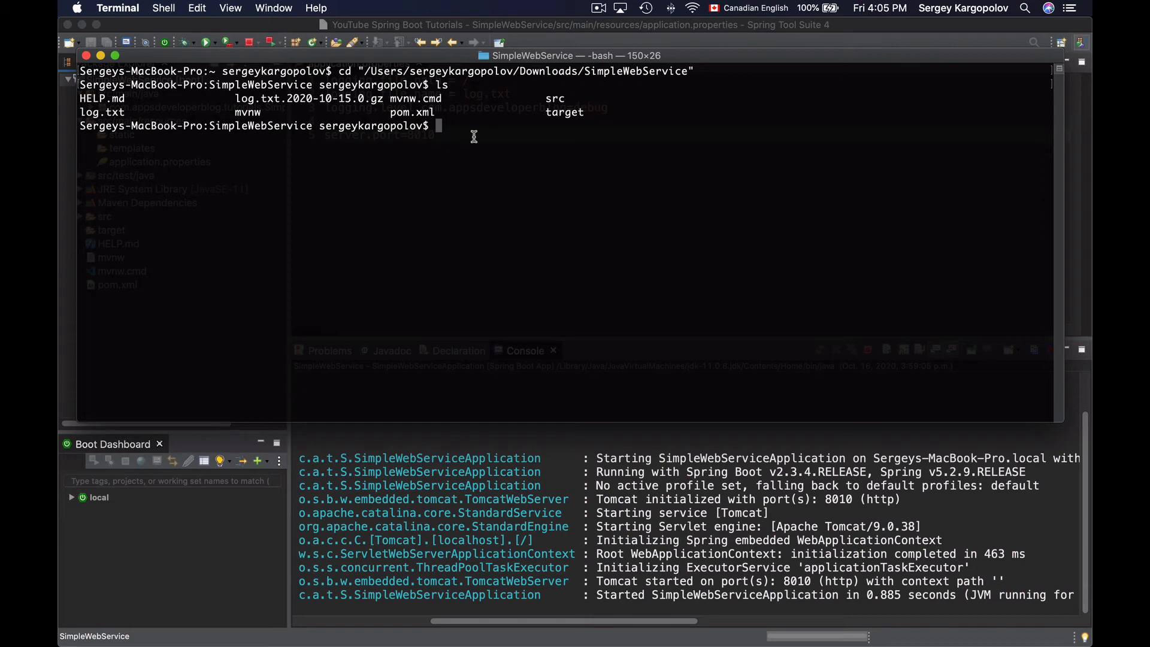
pyautogui.write('mvn spring-boot:')
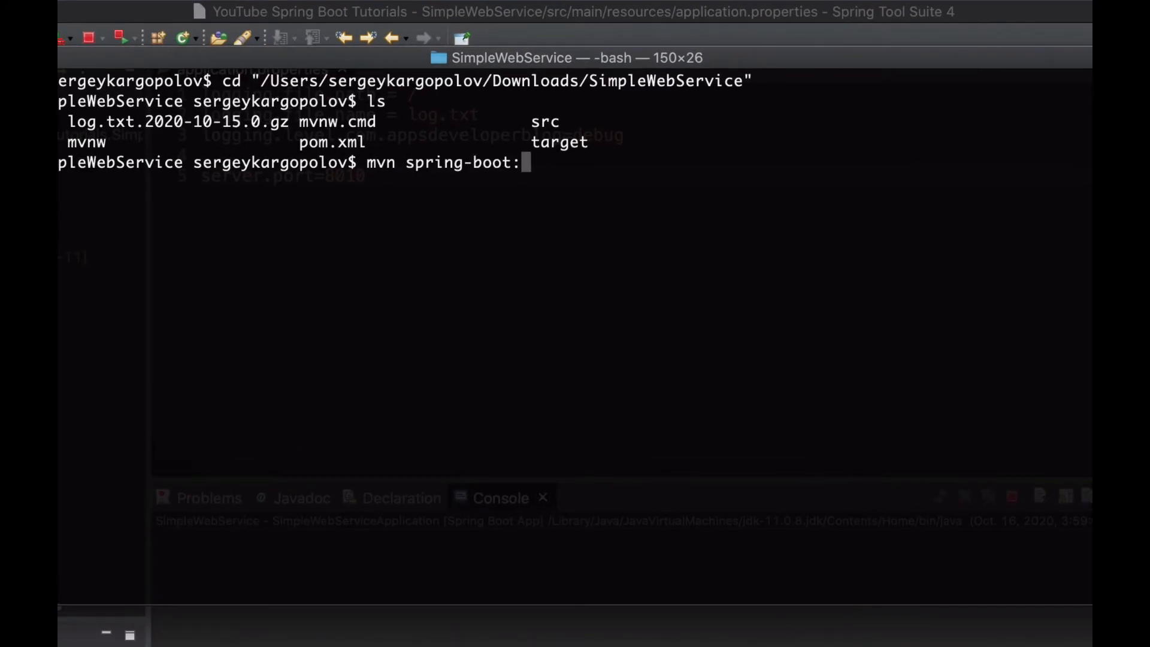
# Enter mvn spring-boot:run -Dspring-boot.run.arguments=--server.port=8020 at the prompt.
pyautogui.write('run -Dspring-boot.run.arguments=')
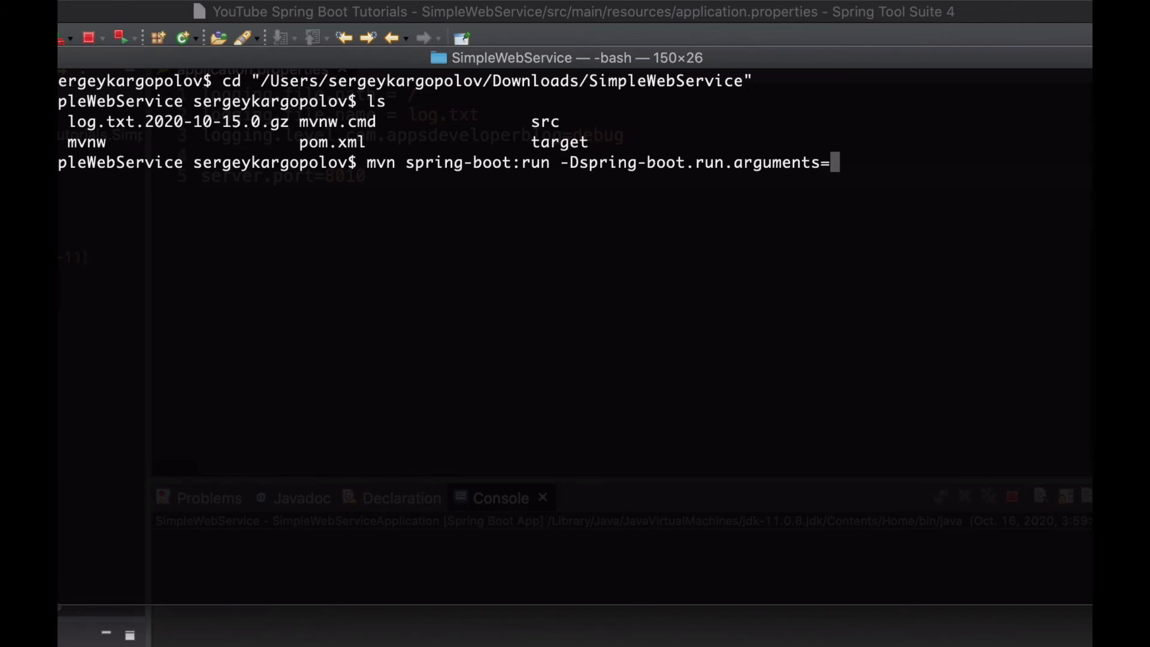
pyautogui.write('-')
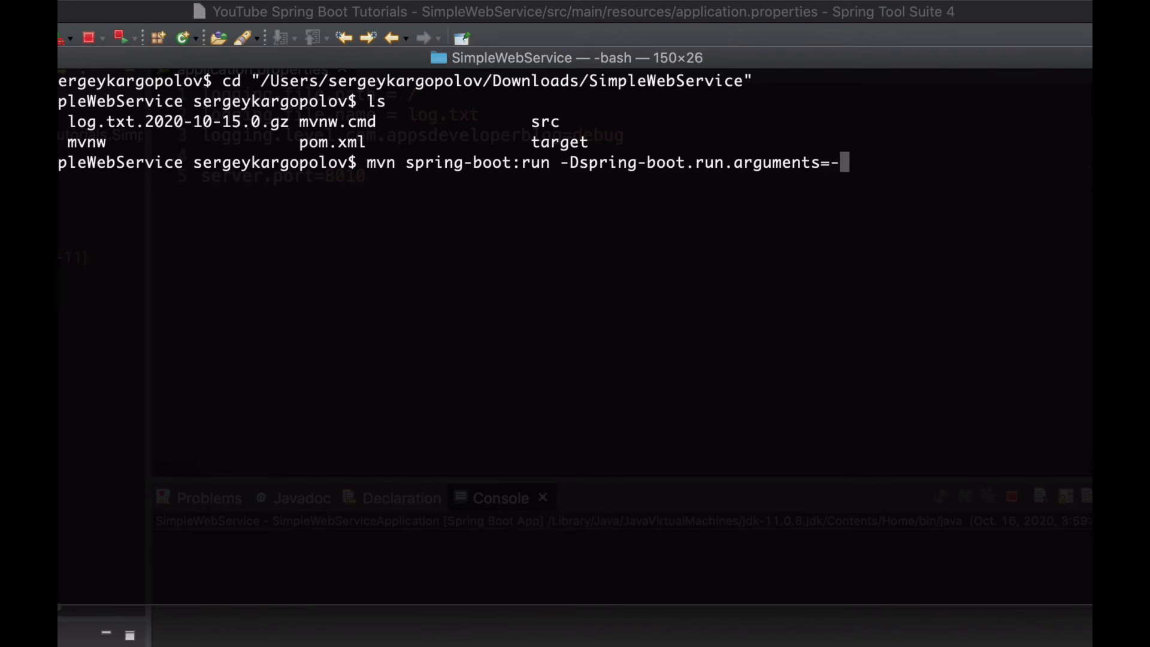
pyautogui.write('-ser')
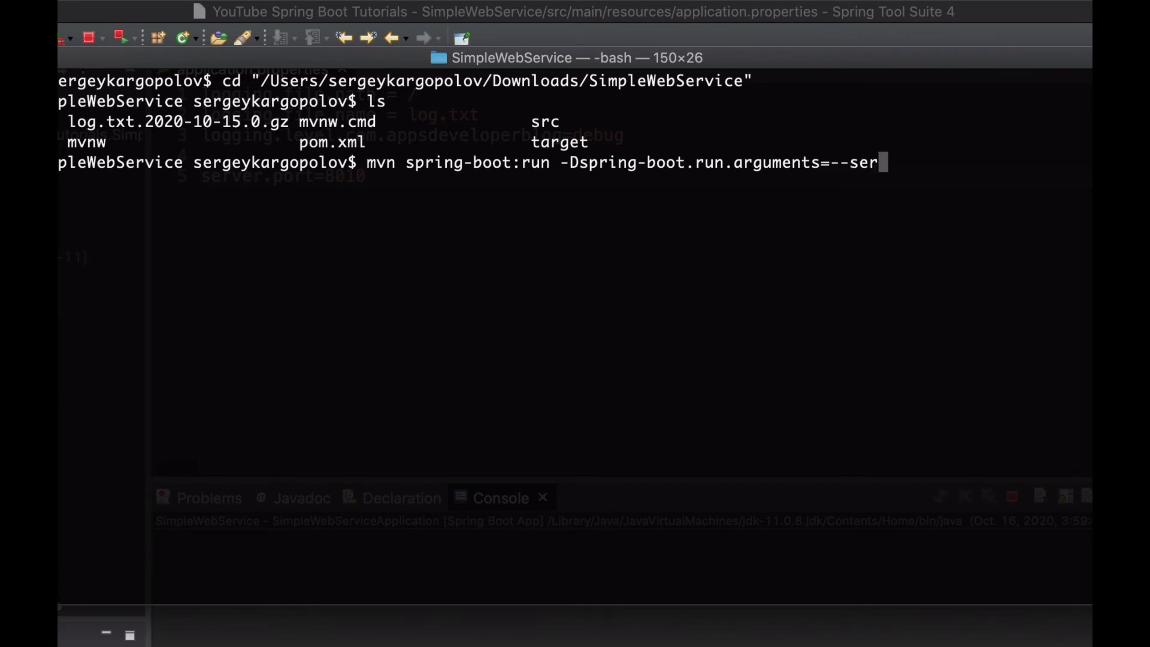
pyautogui.write('ver.port')
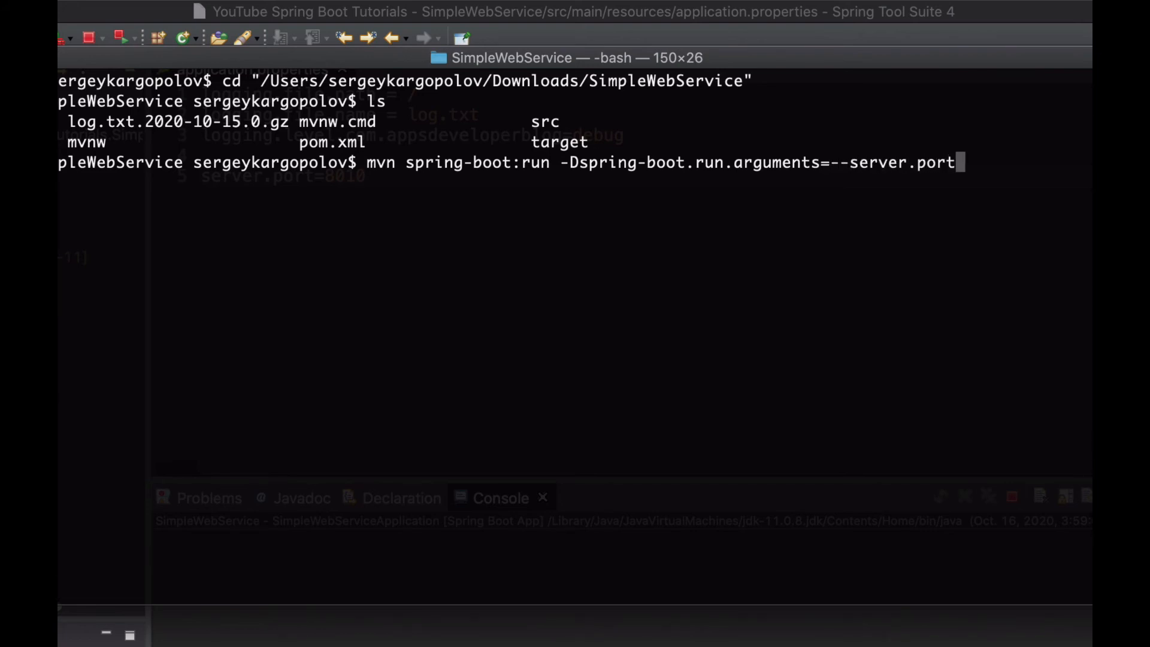
pyautogui.write('=')
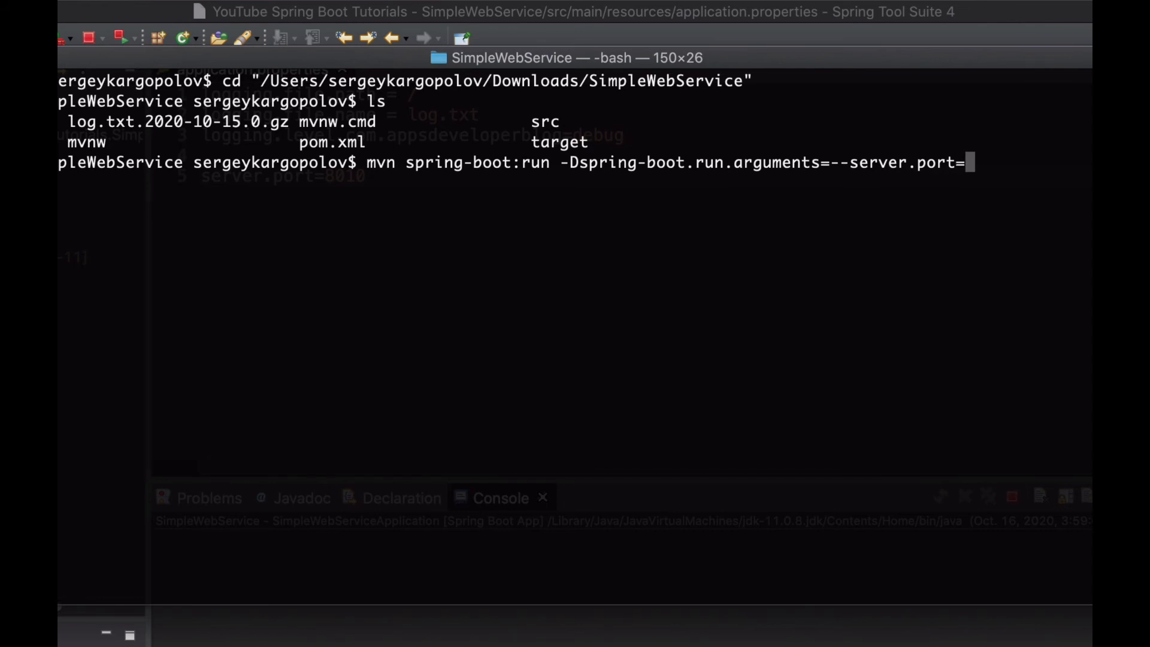
pyautogui.write('80')
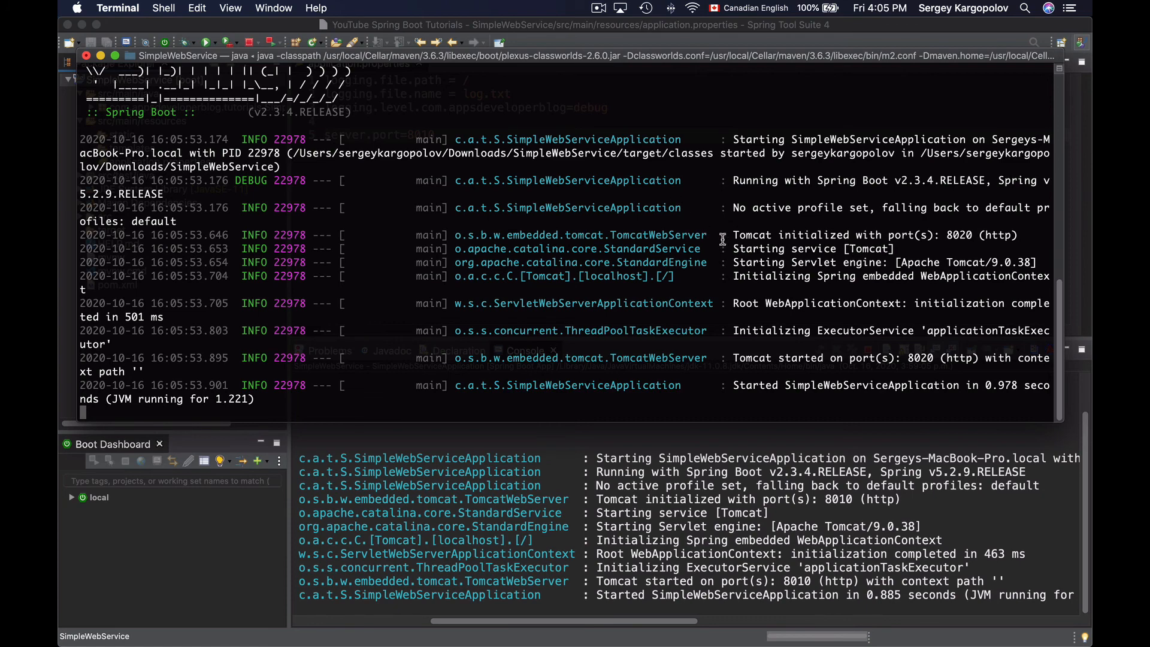
# Select the Terminal log line showing Tomcat initialized on port 8020.
pyautogui.moveTo(733, 235); pyautogui.dragTo(1020, 235)
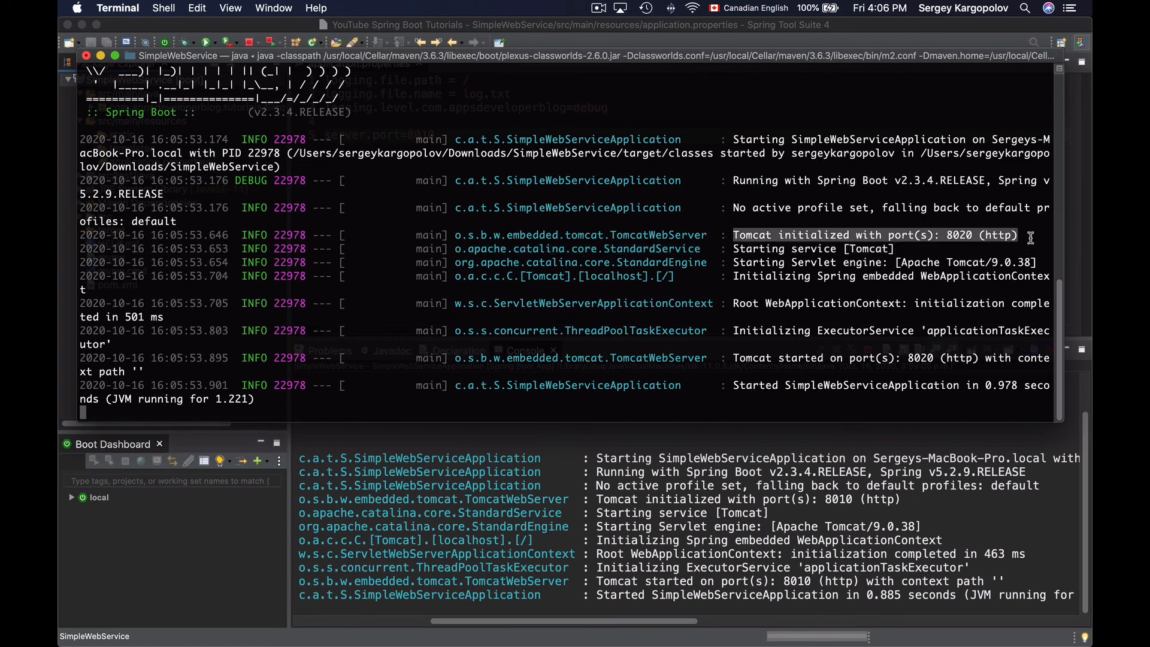